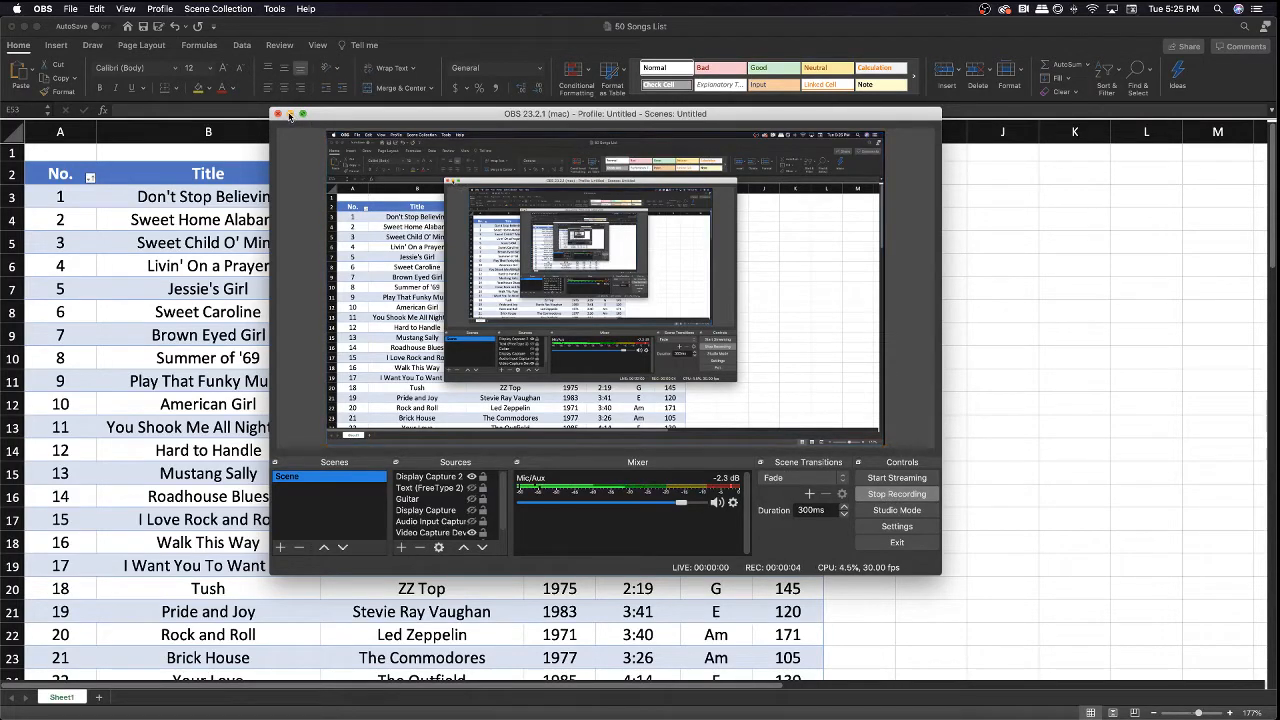
Minimize the OBS Studio window so the 50 Songs List spreadsheet is fully visible.
{"action": "left_click", "coordinate": [279, 113]}
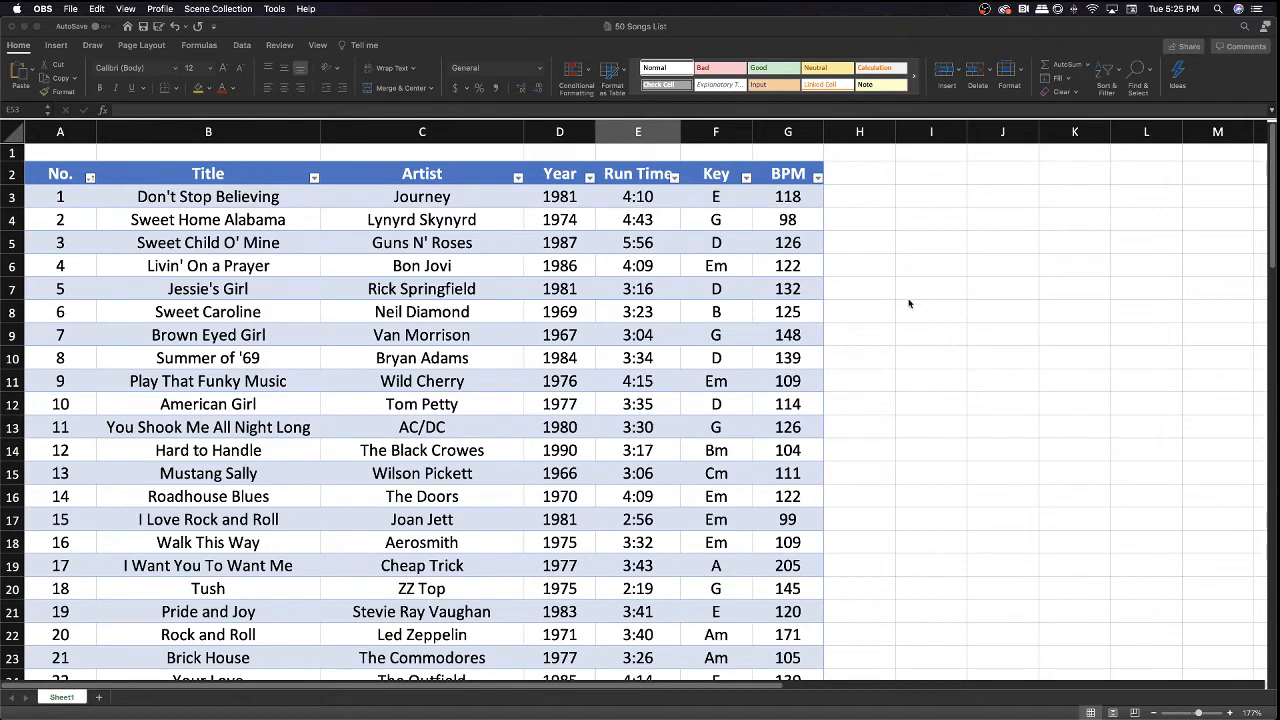
{"action": "mouse_move", "coordinate": [865, 326]}
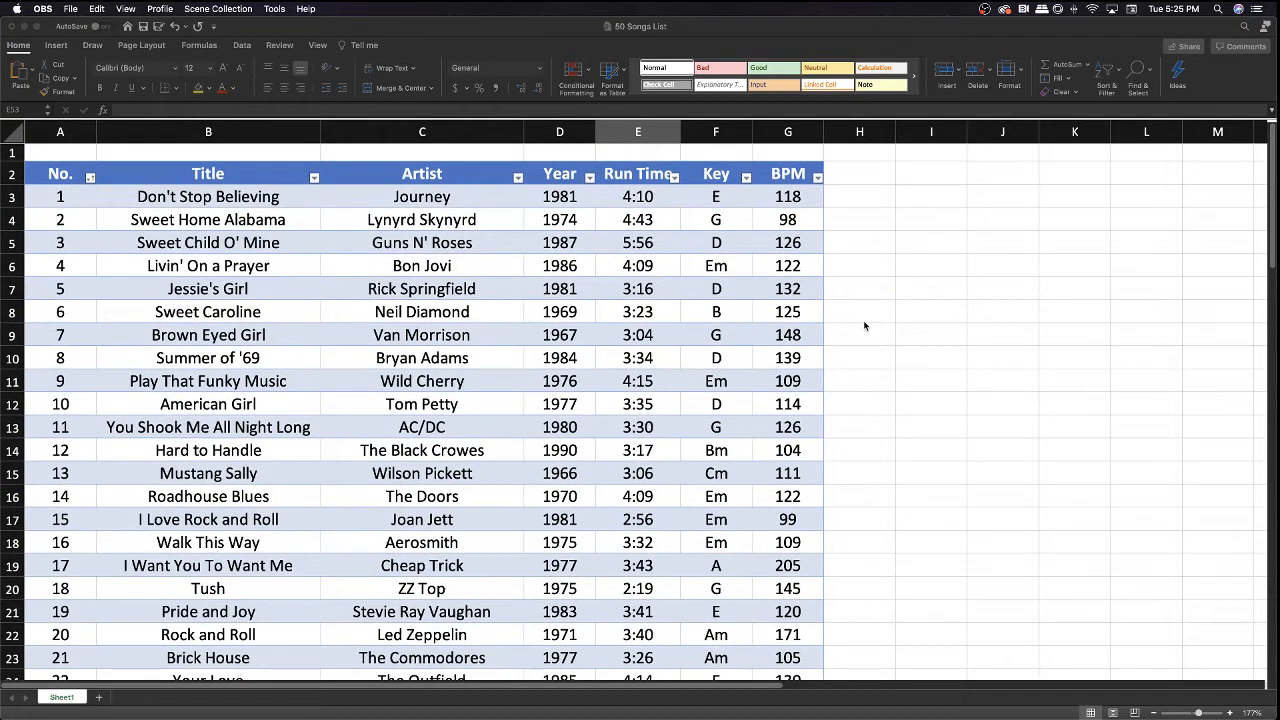
{"action": "mouse_move", "coordinate": [128, 337]}
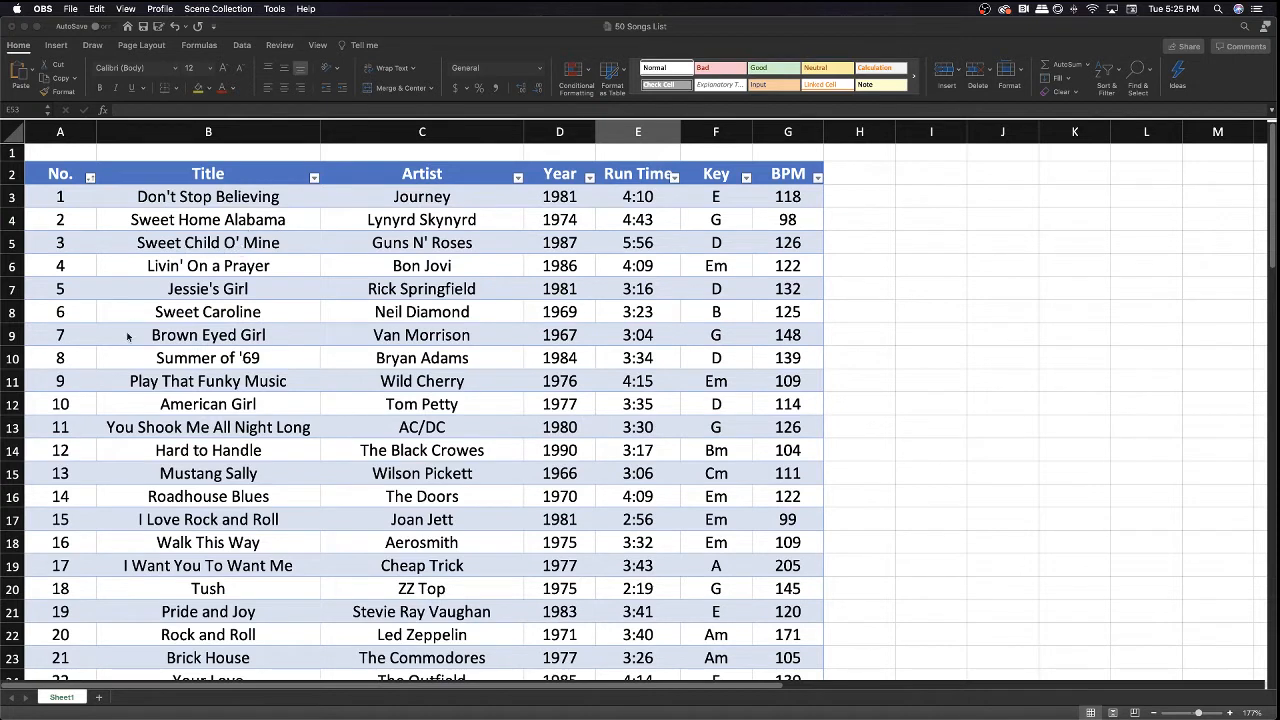
{"action": "mouse_move", "coordinate": [169, 357]}
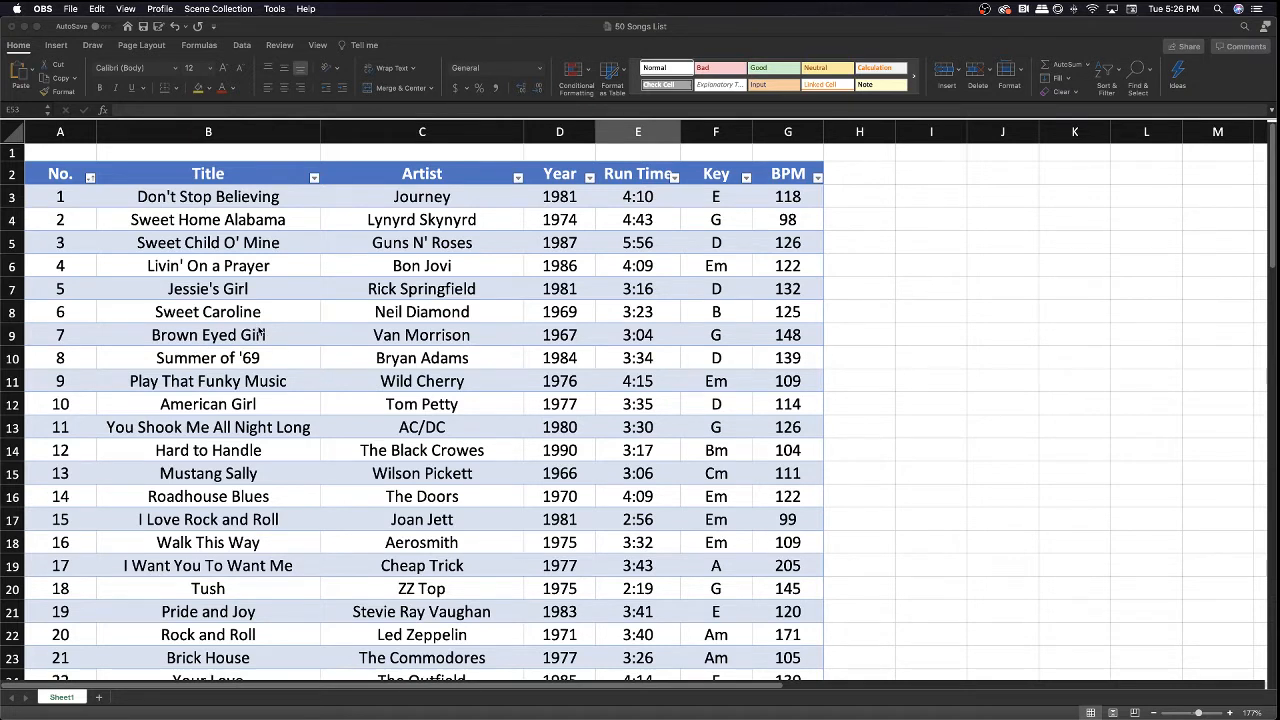
{"action": "mouse_move", "coordinate": [332, 382]}
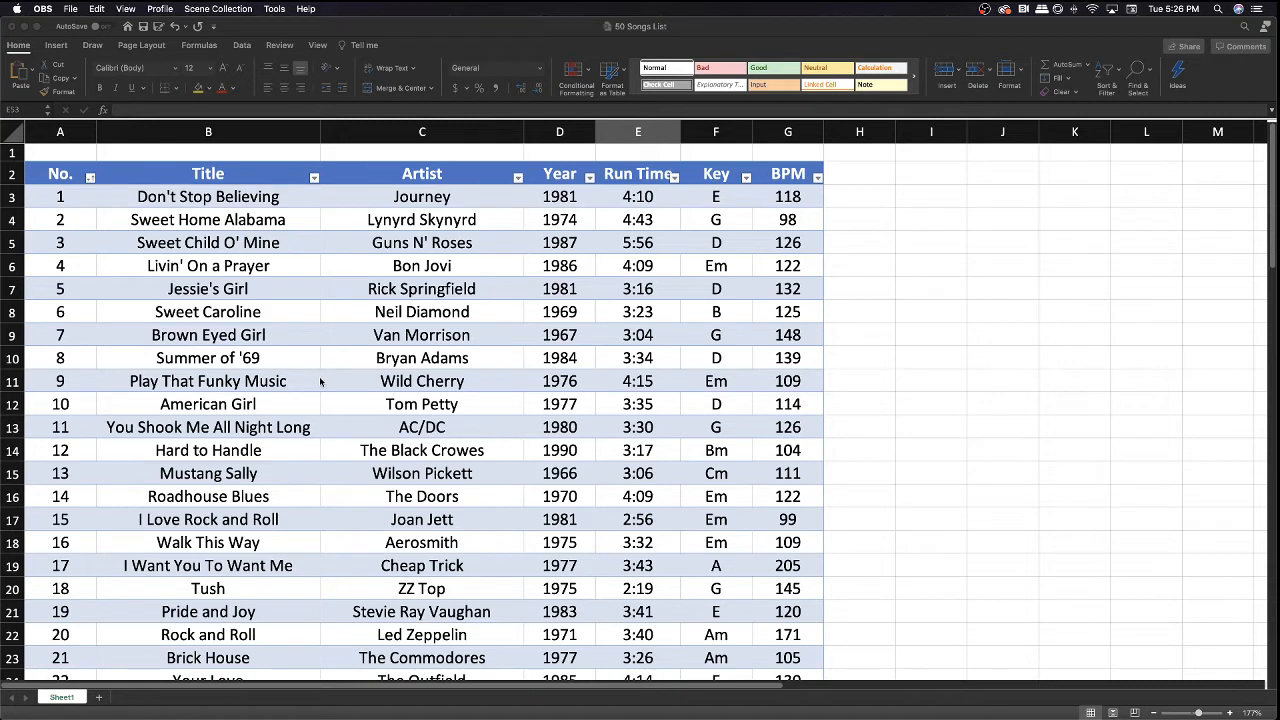
{"action": "mouse_move", "coordinate": [356, 404]}
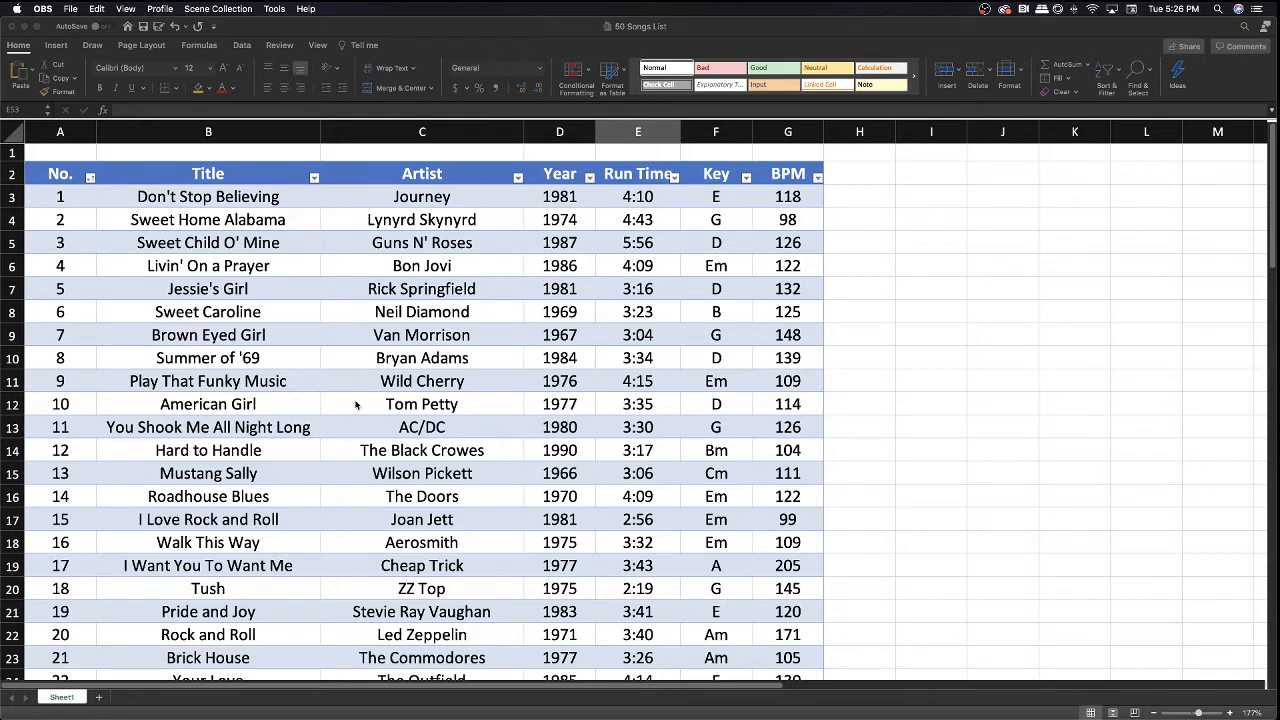
{"action": "mouse_move", "coordinate": [341, 404]}
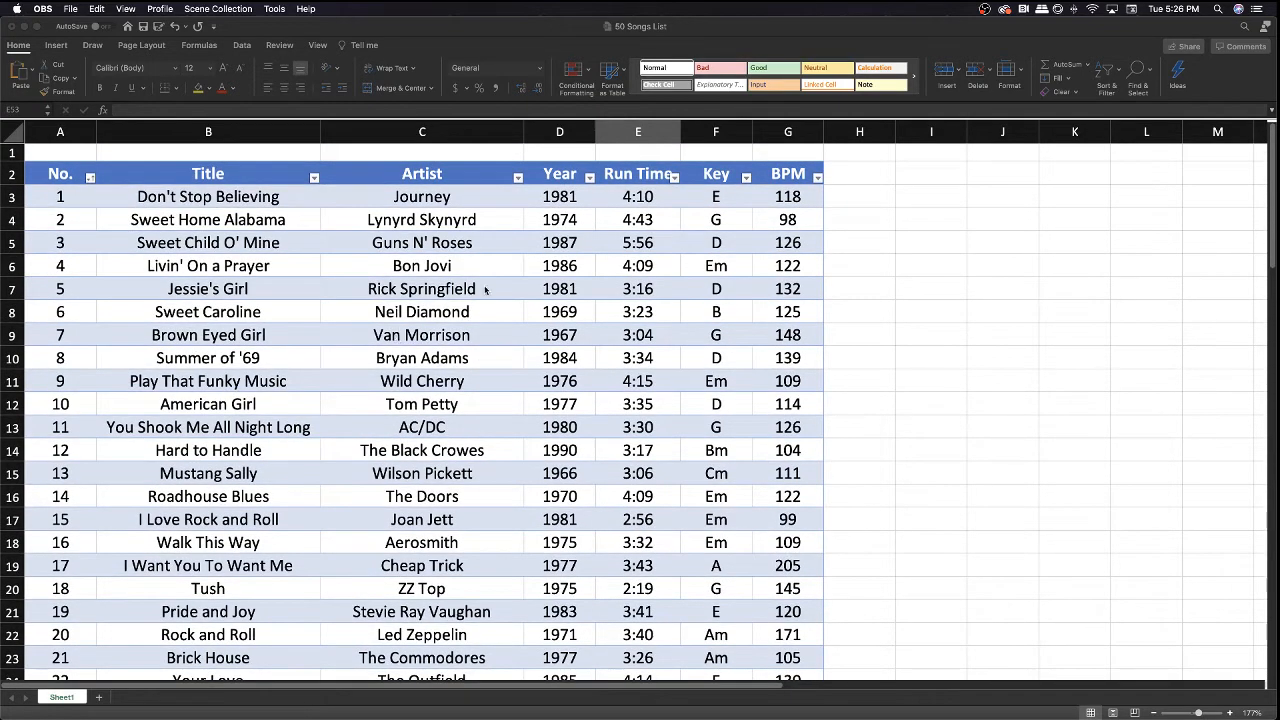
{"action": "mouse_move", "coordinate": [650, 200]}
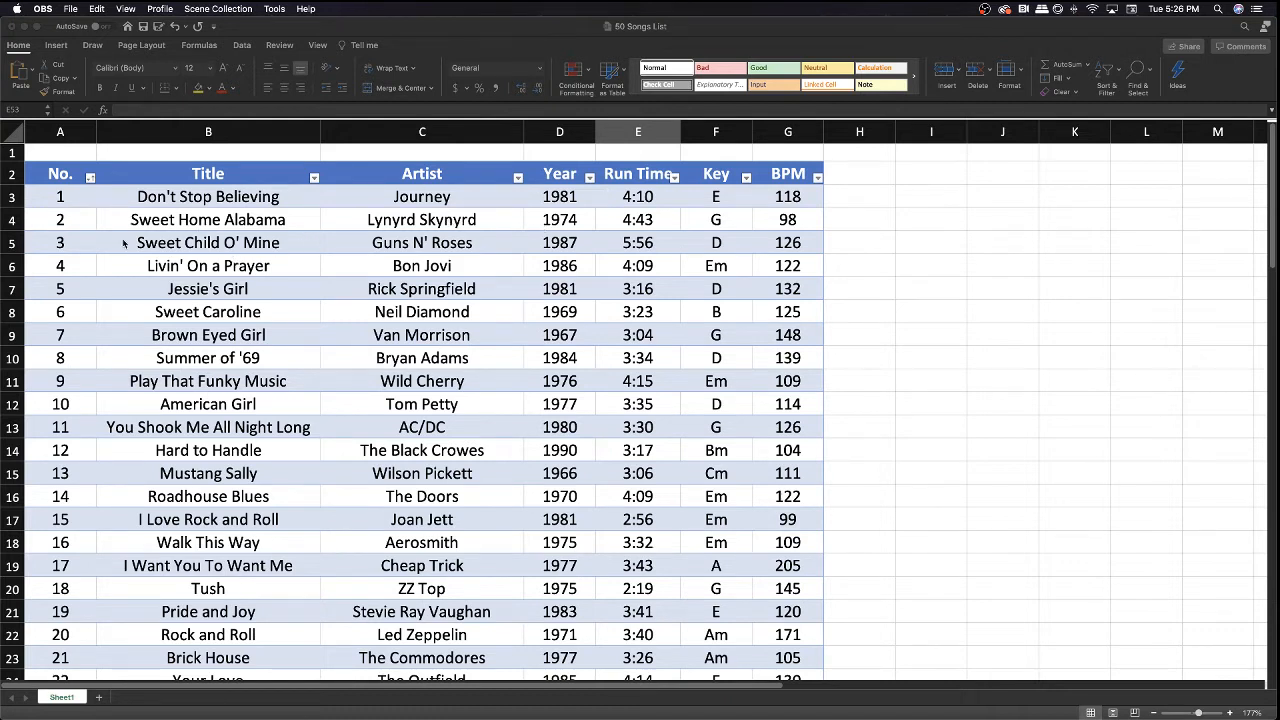
{"action": "mouse_move", "coordinate": [215, 407]}
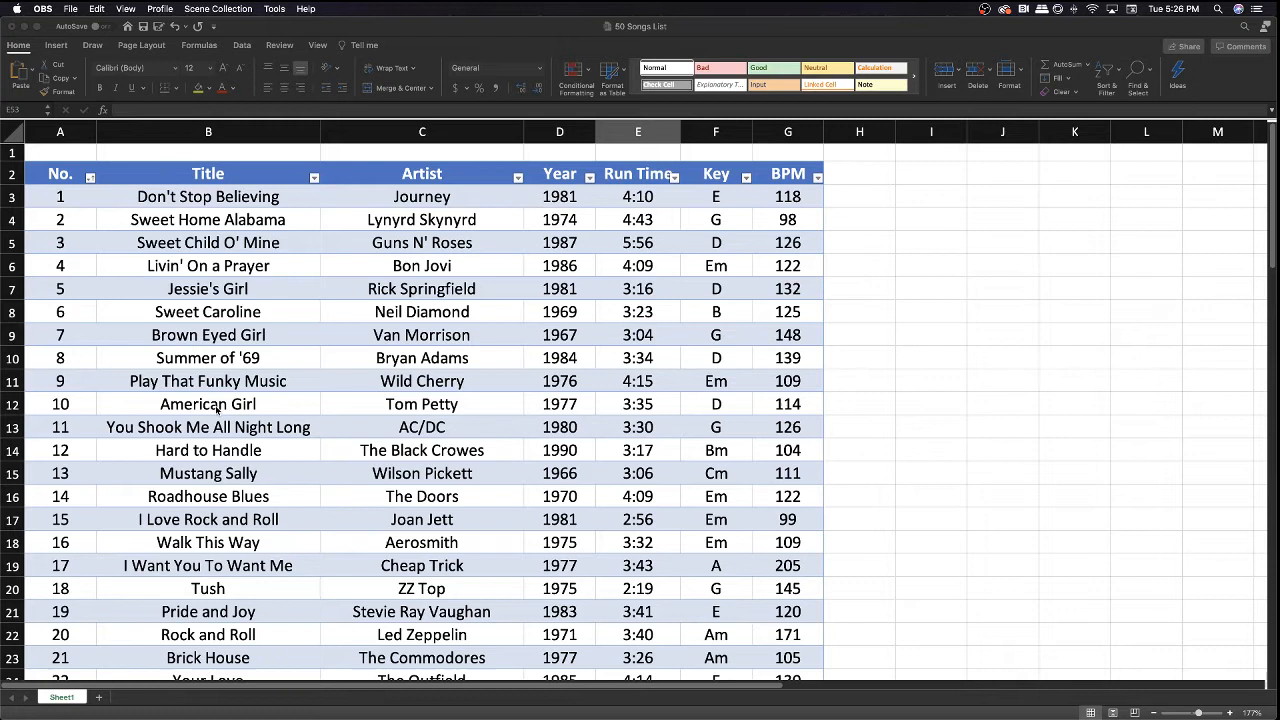
{"action": "mouse_move", "coordinate": [60, 264]}
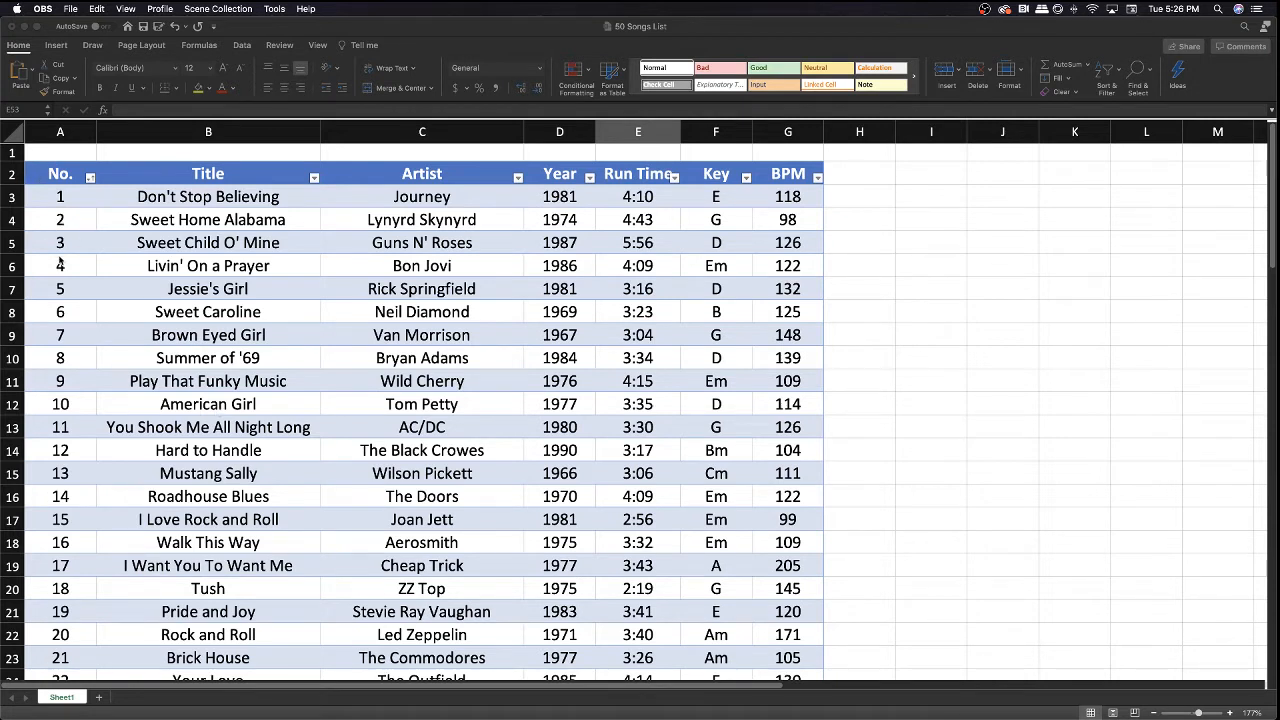
{"action": "mouse_move", "coordinate": [238, 248]}
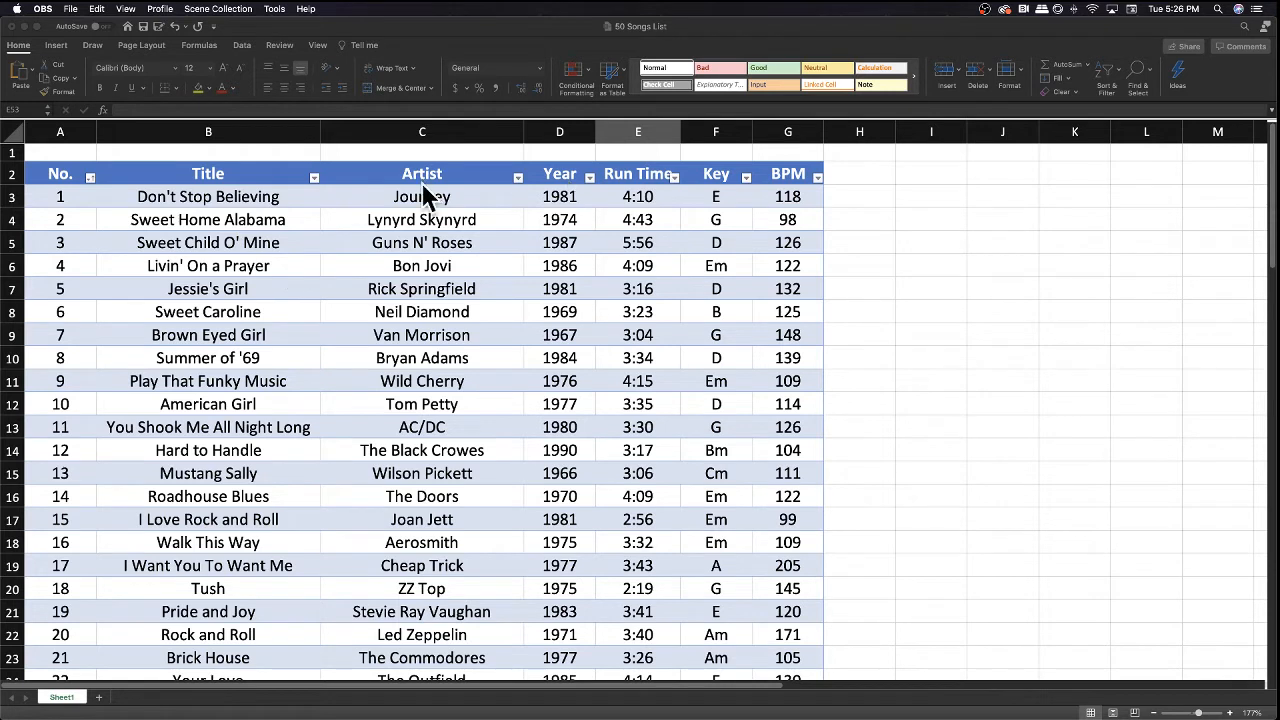
{"action": "mouse_move", "coordinate": [558, 327]}
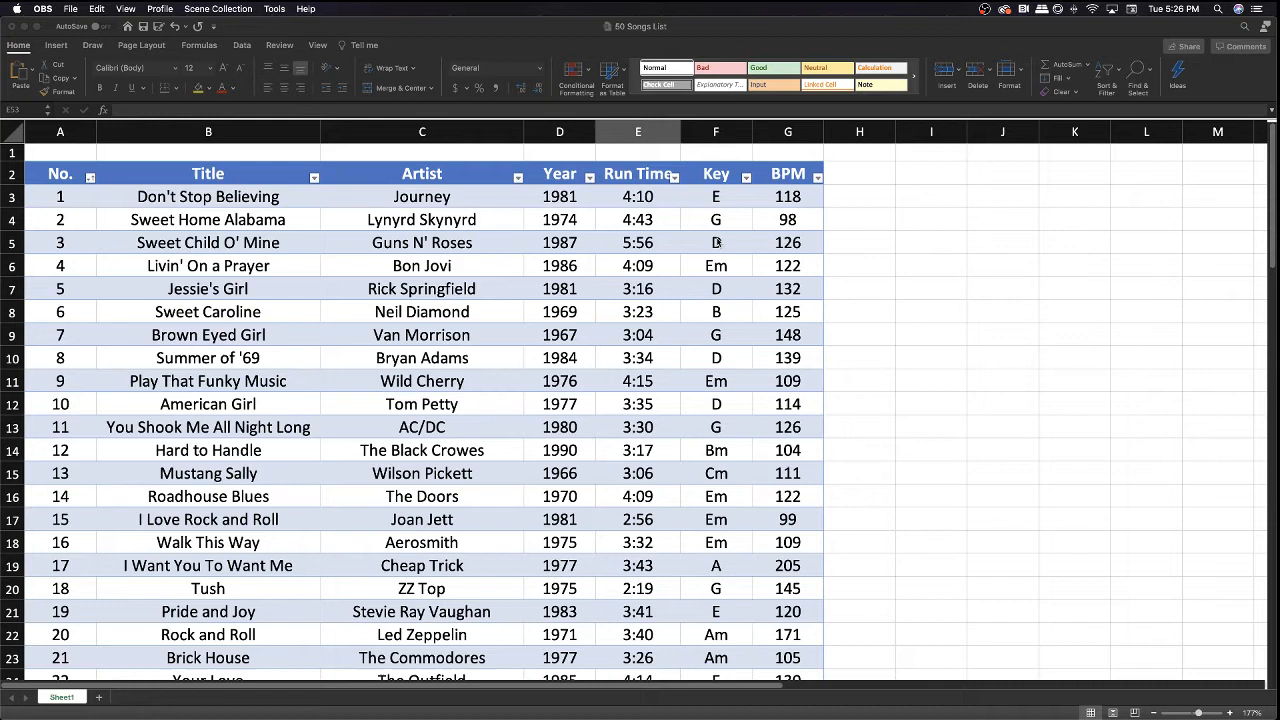
{"action": "mouse_move", "coordinate": [602, 224]}
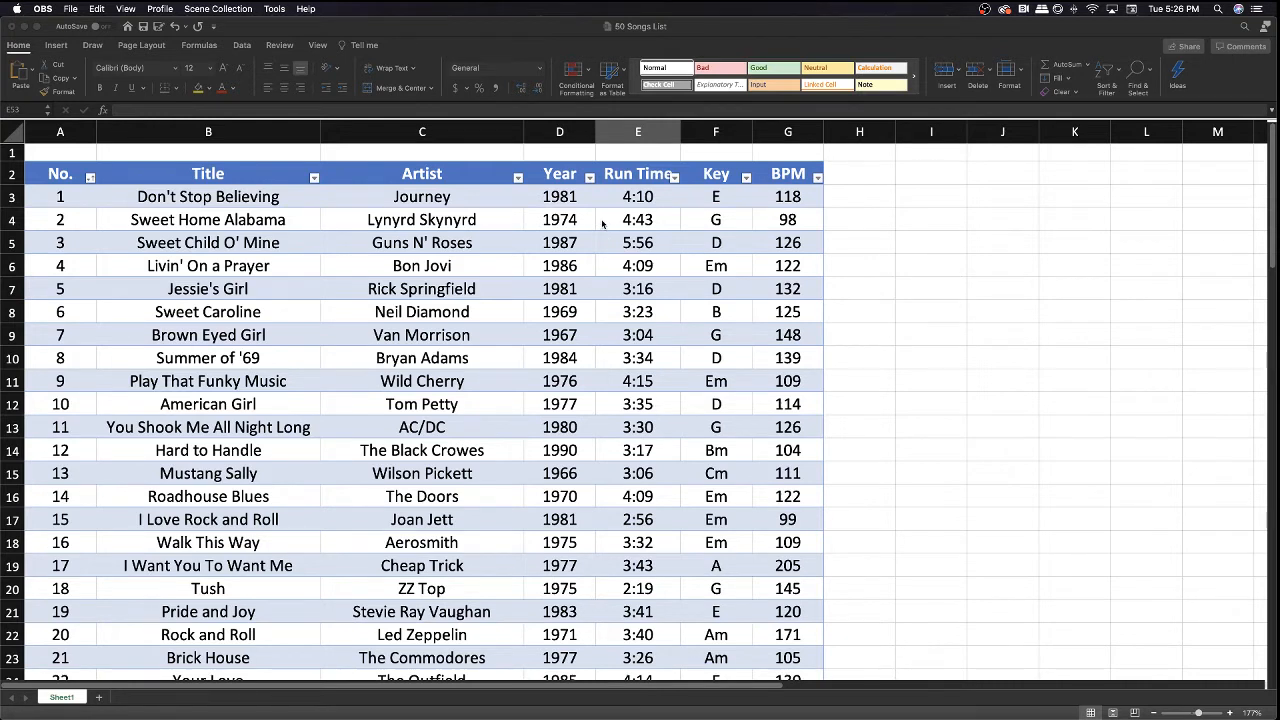
{"action": "mouse_move", "coordinate": [665, 205]}
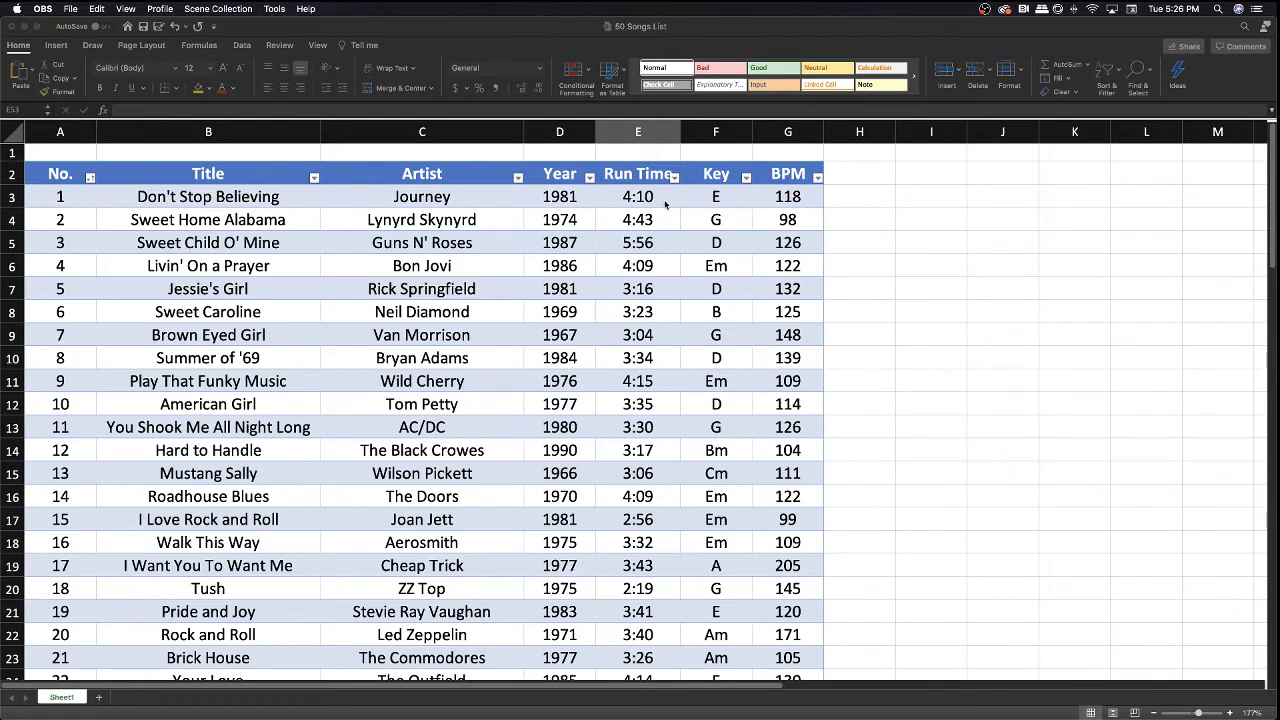
{"action": "mouse_move", "coordinate": [679, 198]}
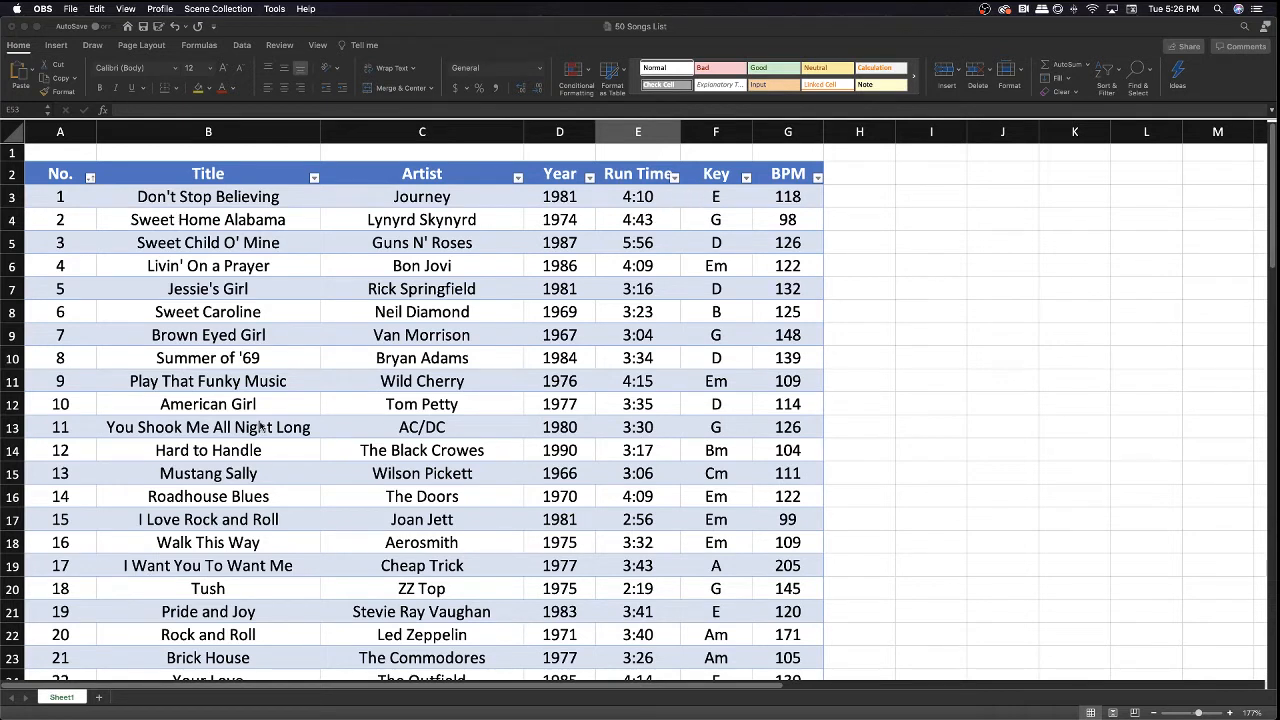
{"action": "mouse_move", "coordinate": [731, 196]}
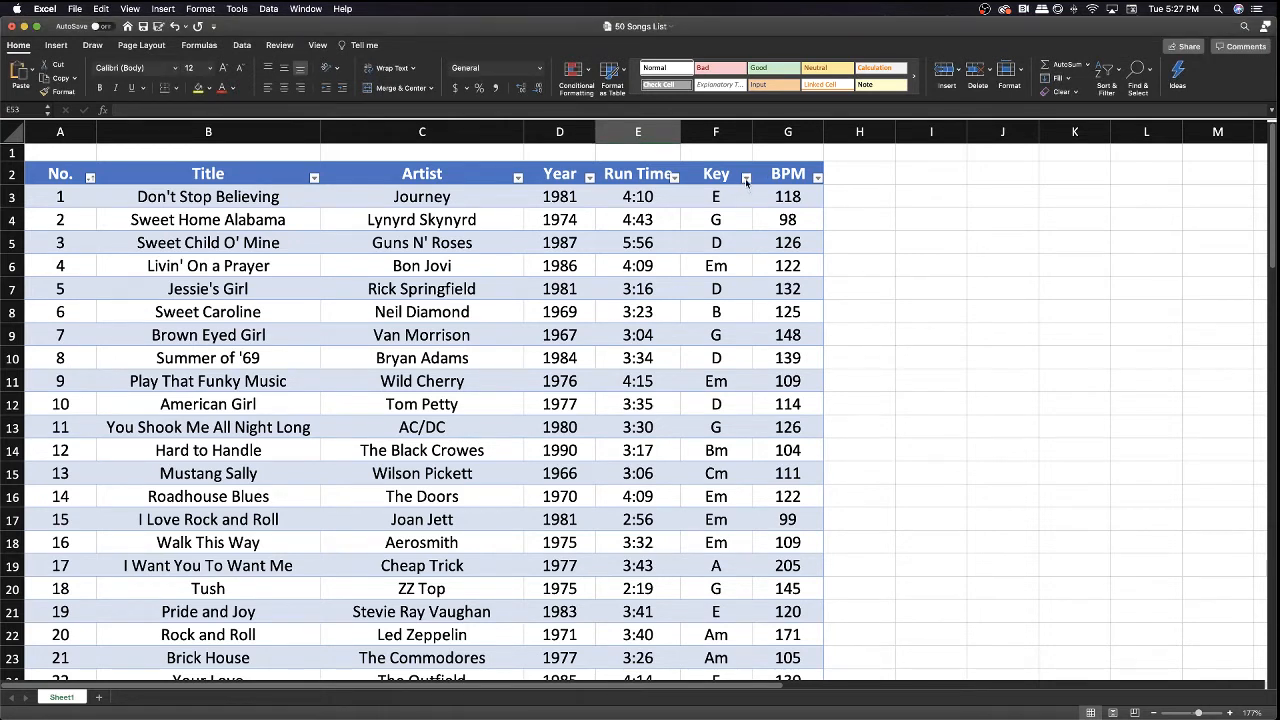
Sort the song table ascending by the Key column, A first.
{"action": "left_click", "coordinate": [746, 174]}
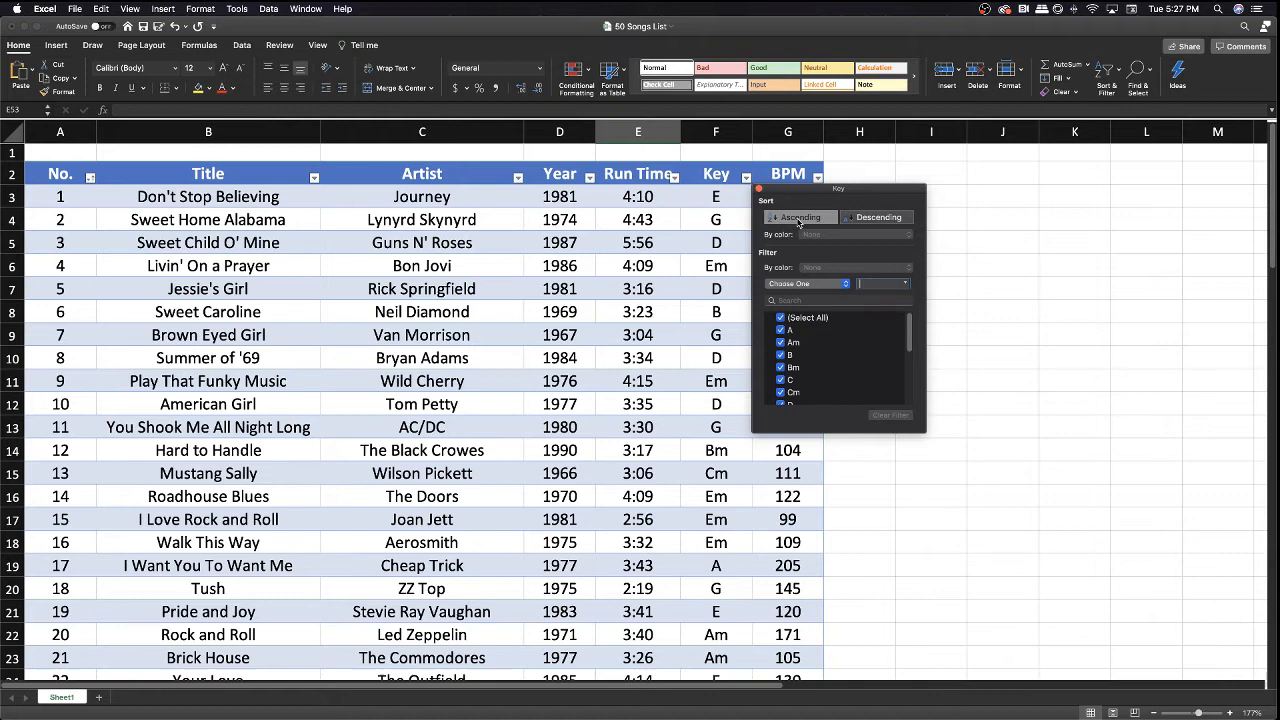
{"action": "left_click", "coordinate": [798, 217]}
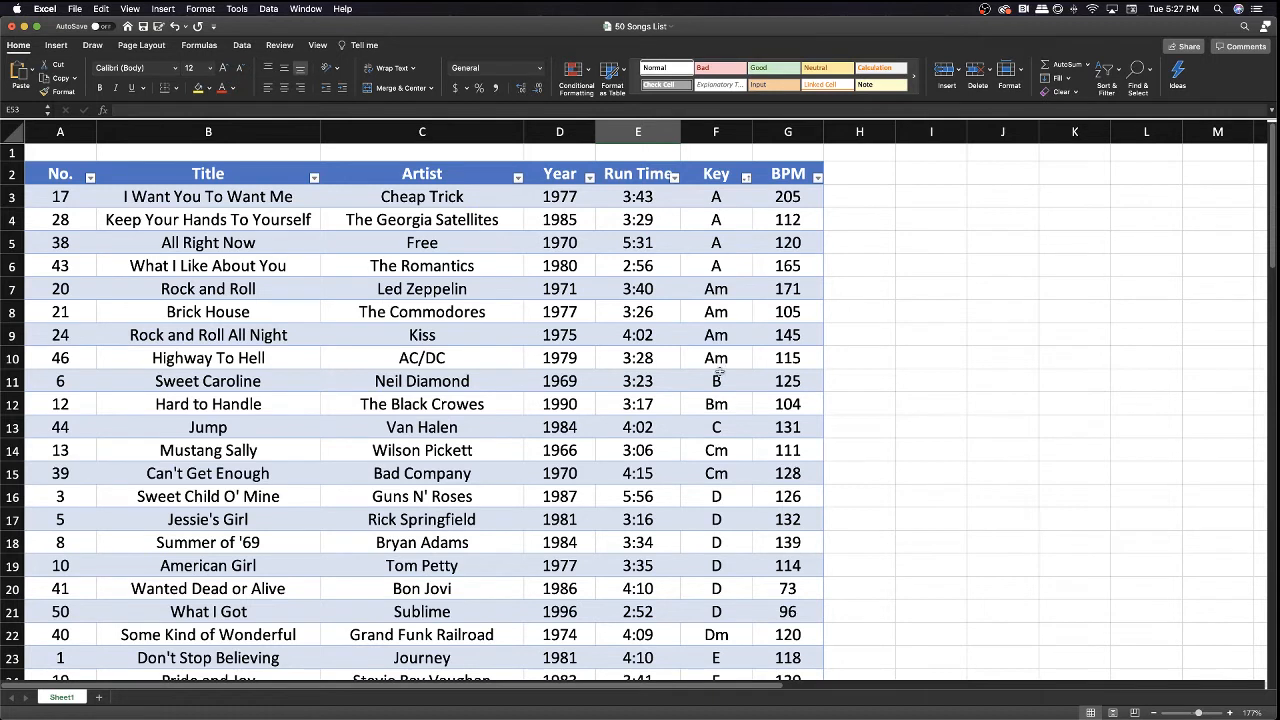
{"action": "mouse_move", "coordinate": [715, 213]}
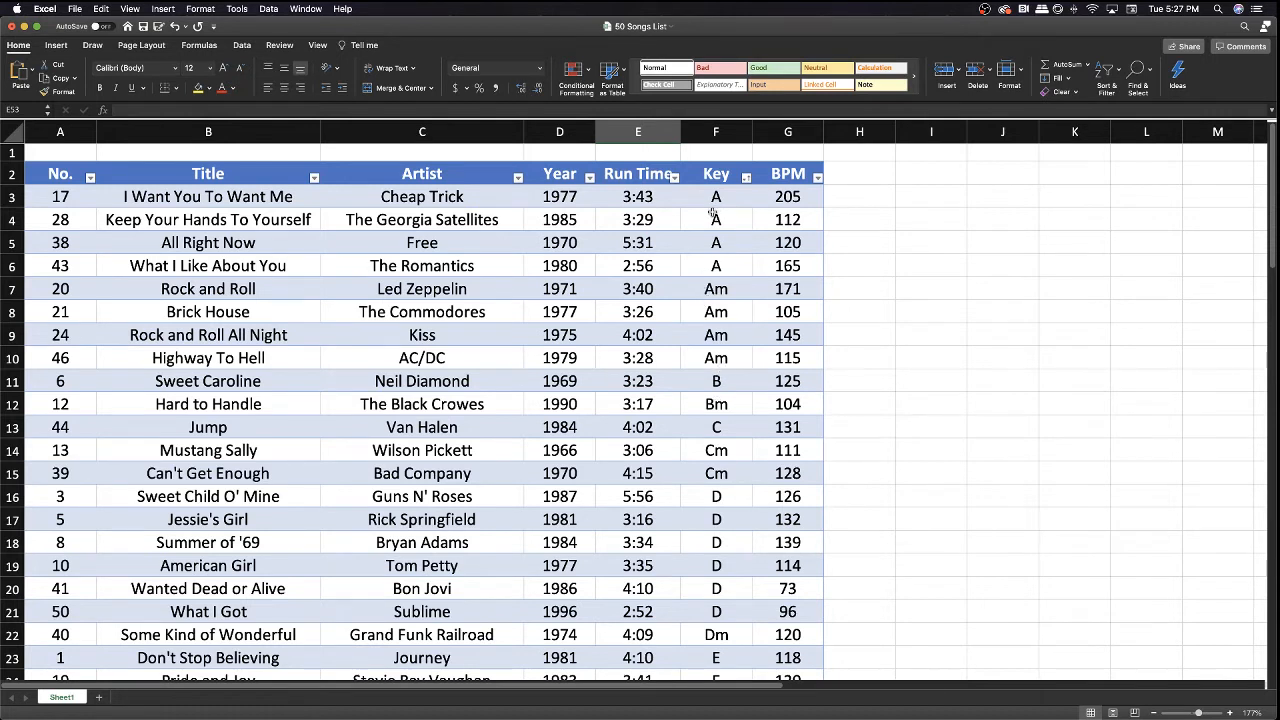
{"action": "mouse_move", "coordinate": [216, 275]}
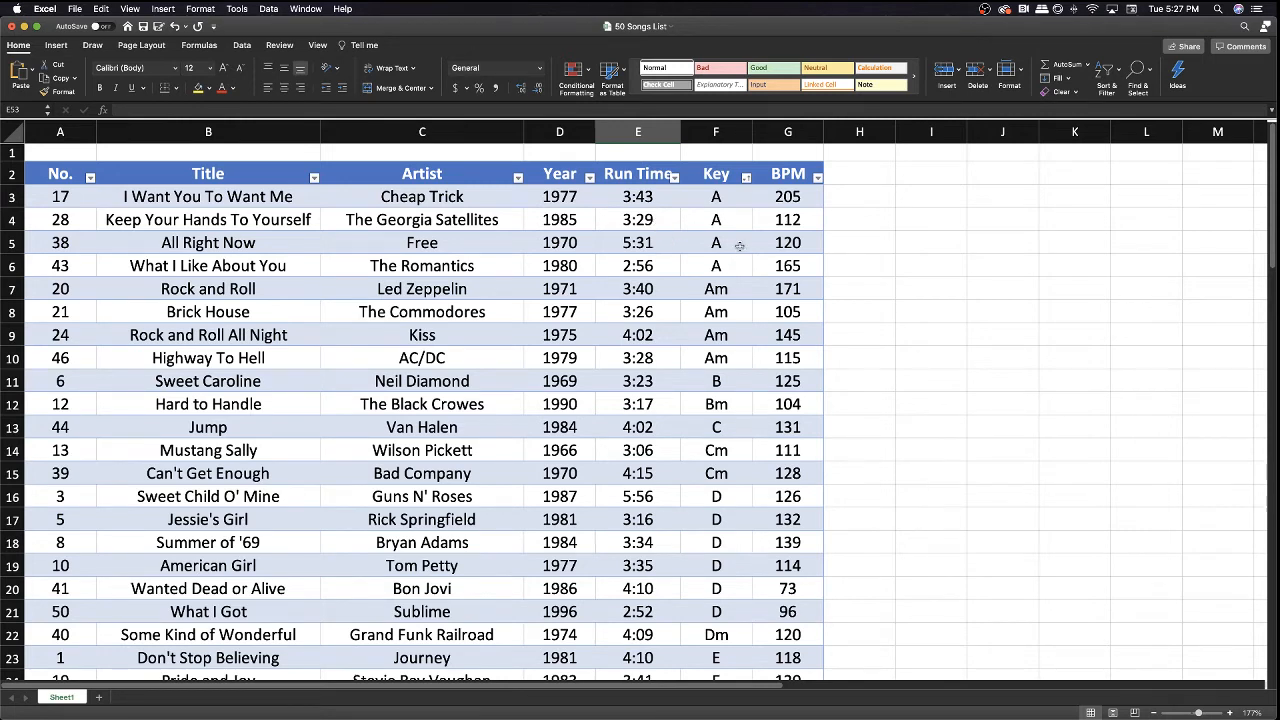
{"action": "mouse_move", "coordinate": [726, 259]}
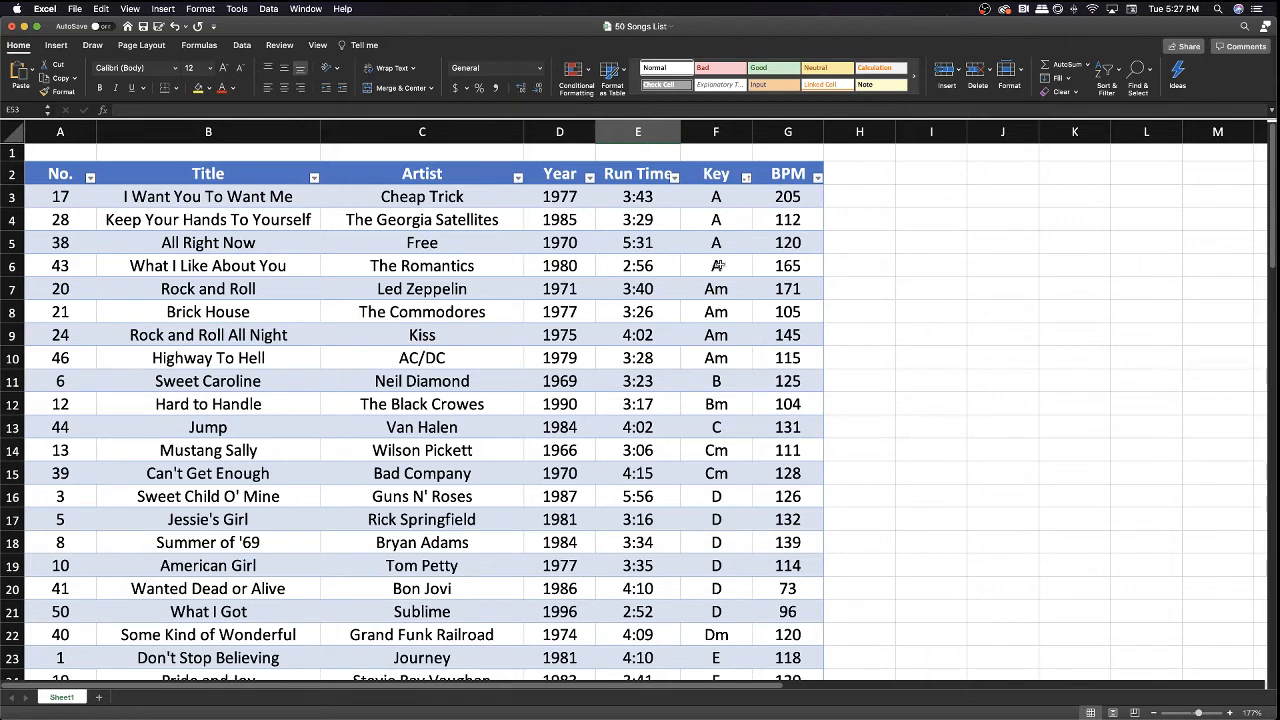
Sort the songs by BPM ascending, then re-sort by No. back to 1-50 order.
{"action": "left_click", "coordinate": [817, 176]}
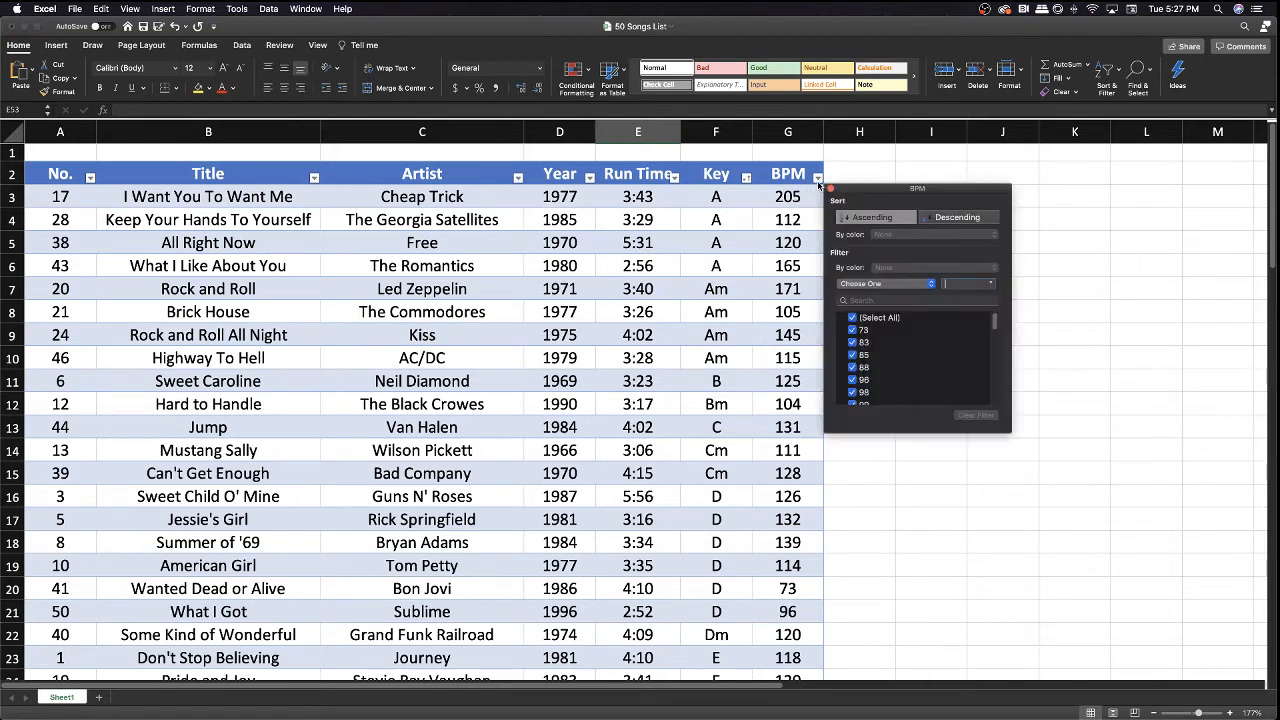
{"action": "left_click", "coordinate": [872, 217]}
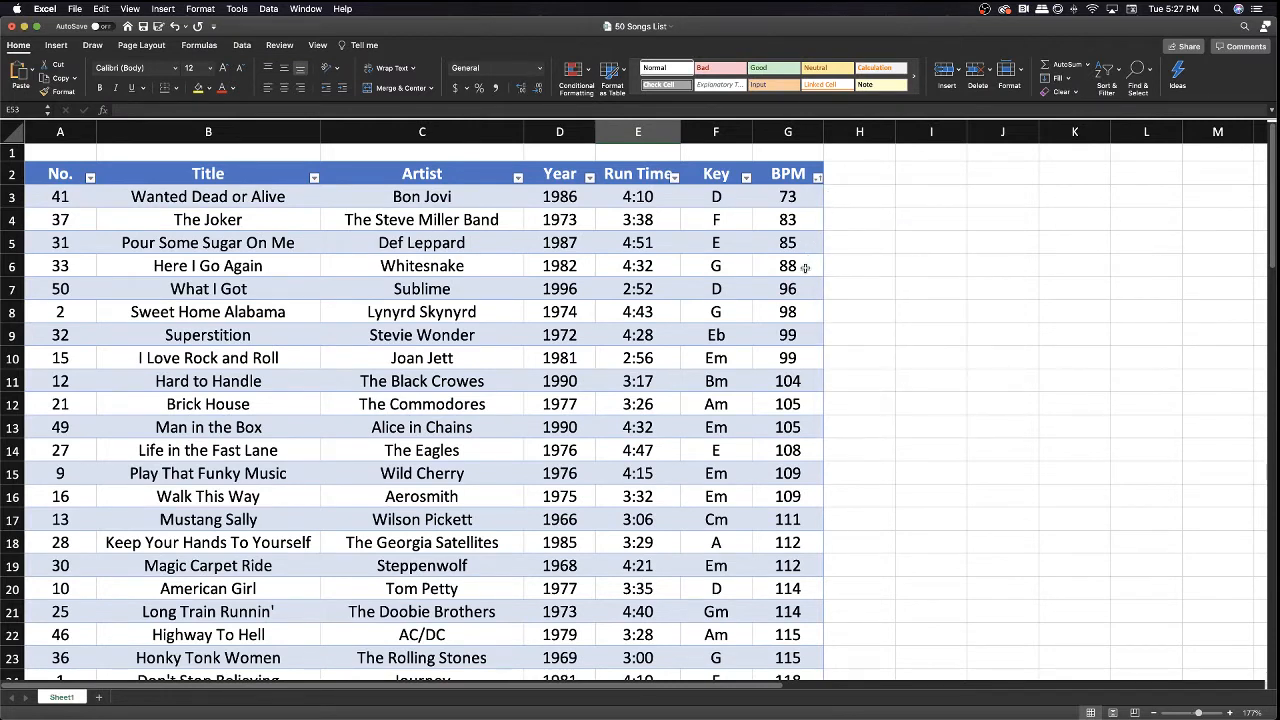
{"action": "mouse_move", "coordinate": [799, 357]}
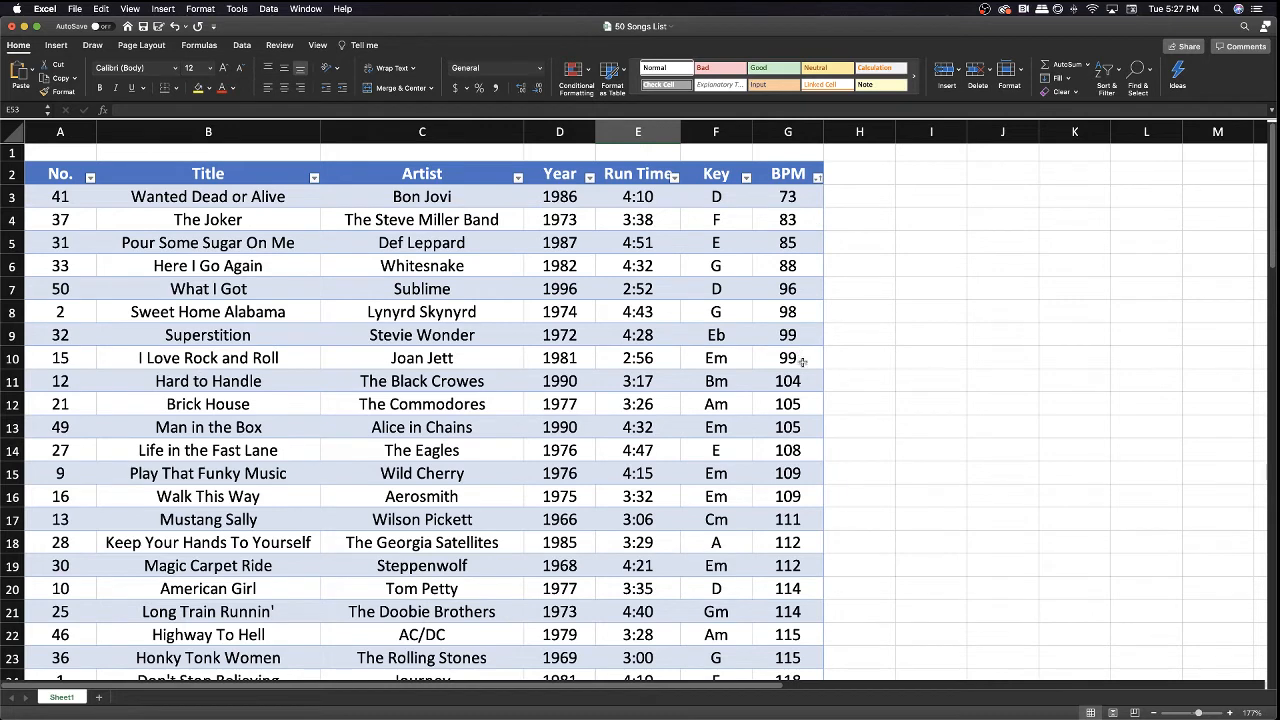
{"action": "mouse_move", "coordinate": [794, 471]}
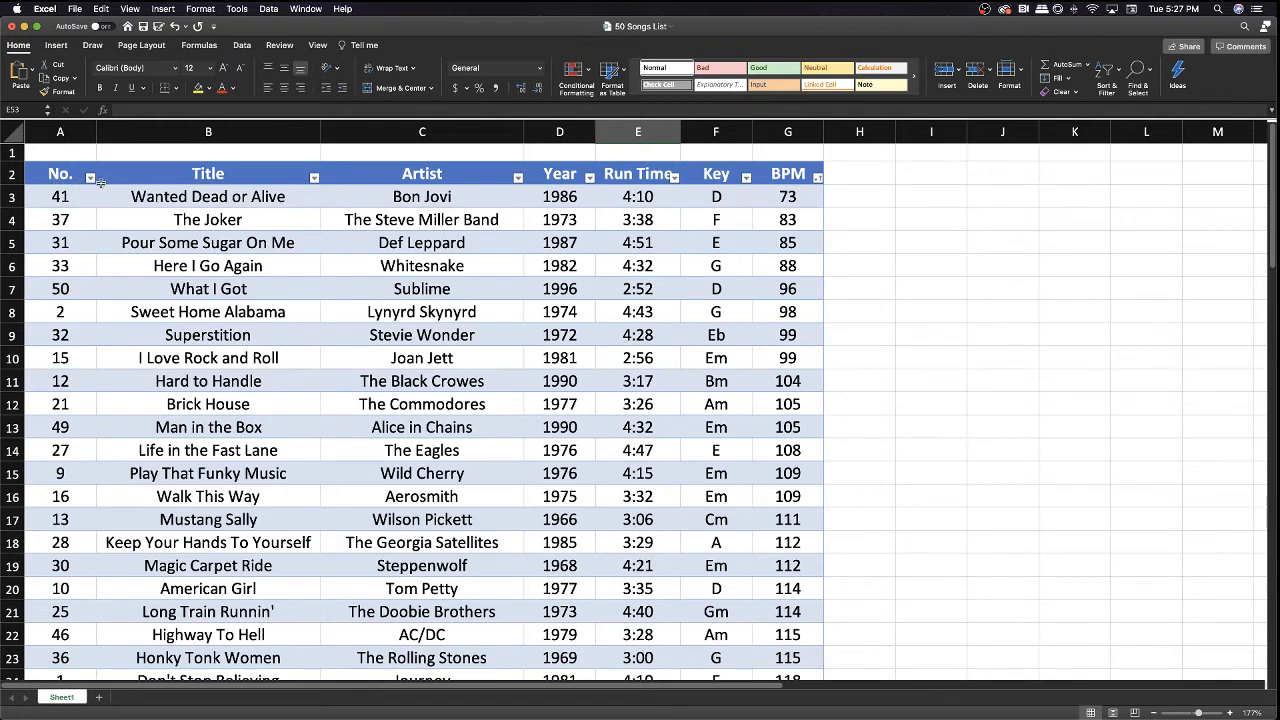
{"action": "left_click", "coordinate": [89, 176]}
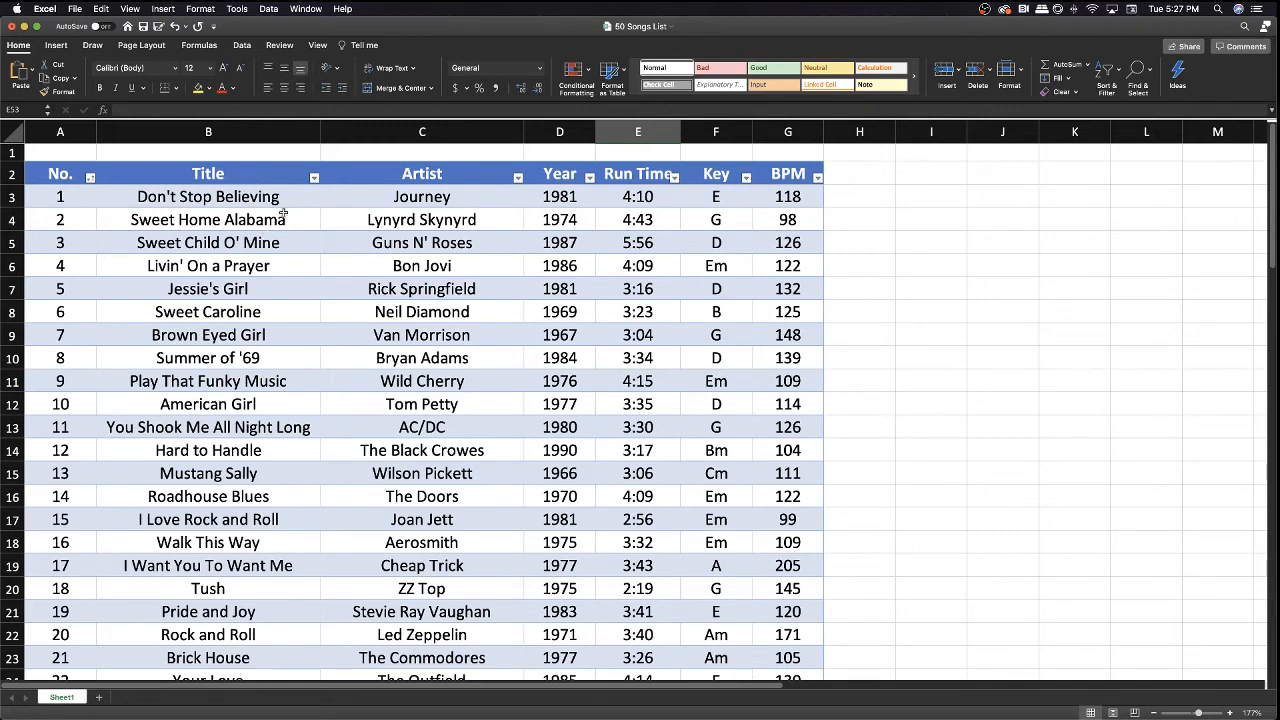
Replace 'Don't Stop Believing' in cell B3 with 'My cool song'.
{"action": "double_click", "coordinate": [208, 196]}
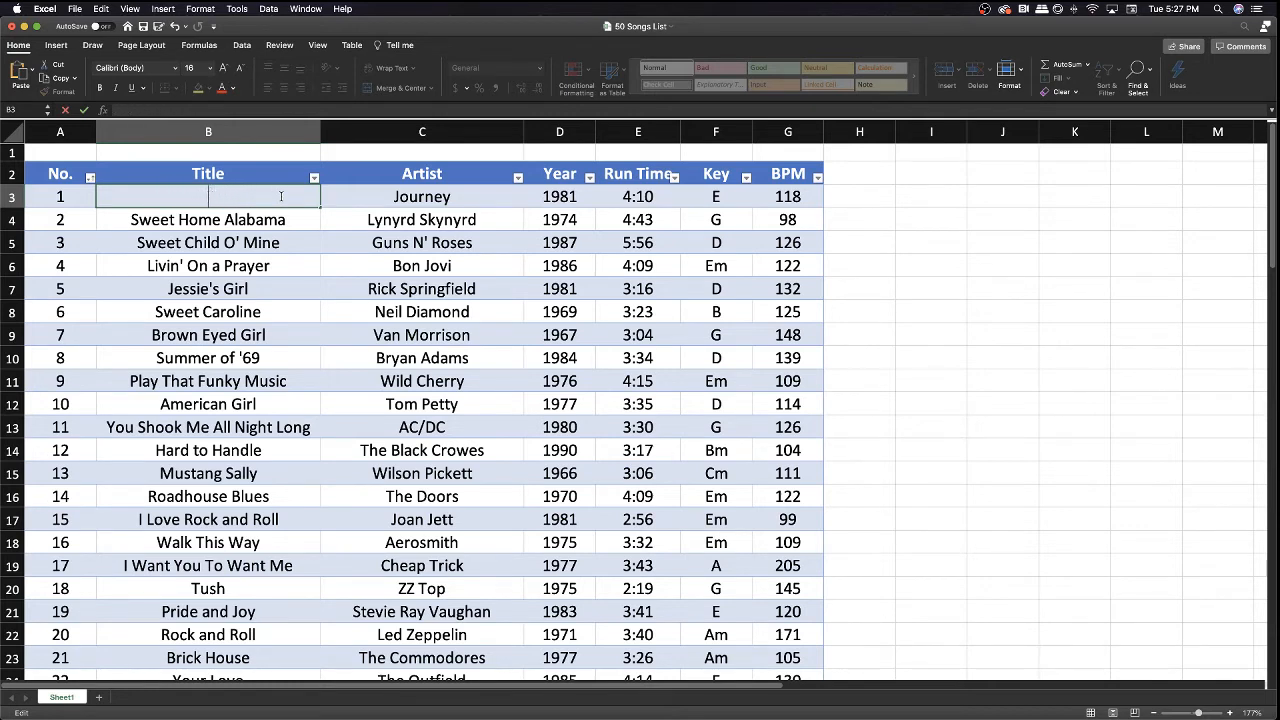
{"action": "type", "text": "My co"}
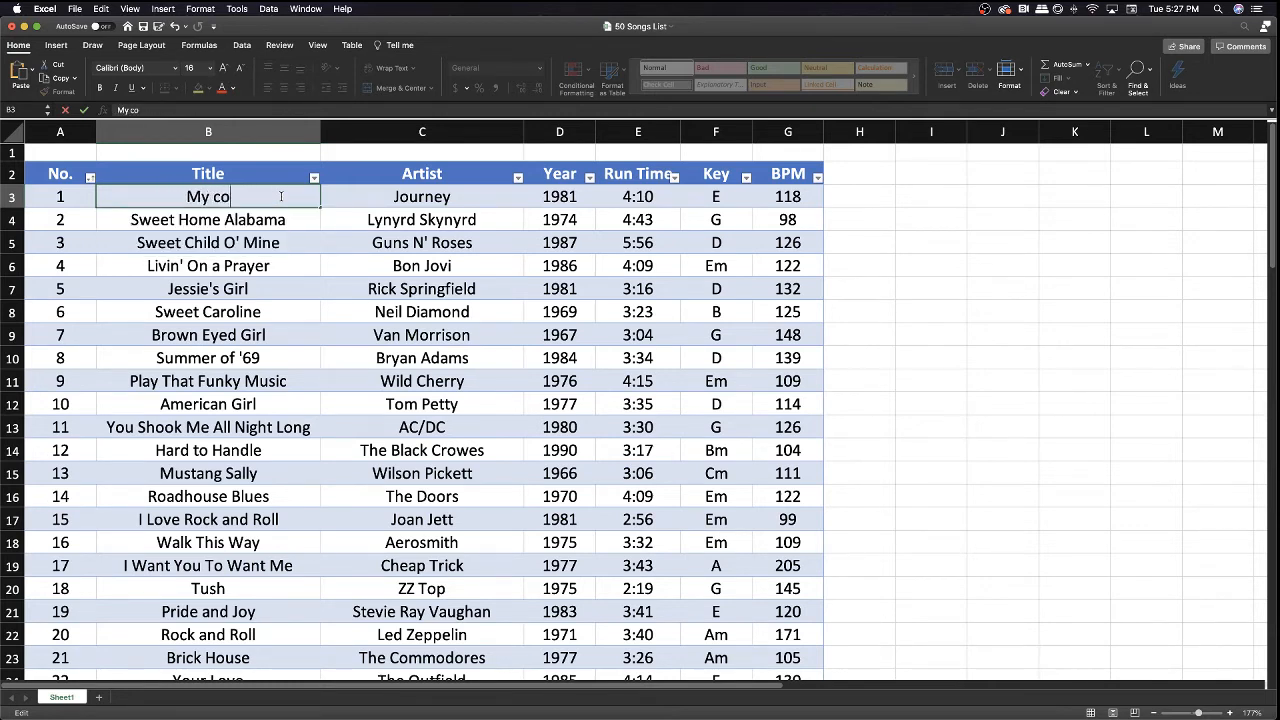
{"action": "type", "text": "ool song"}
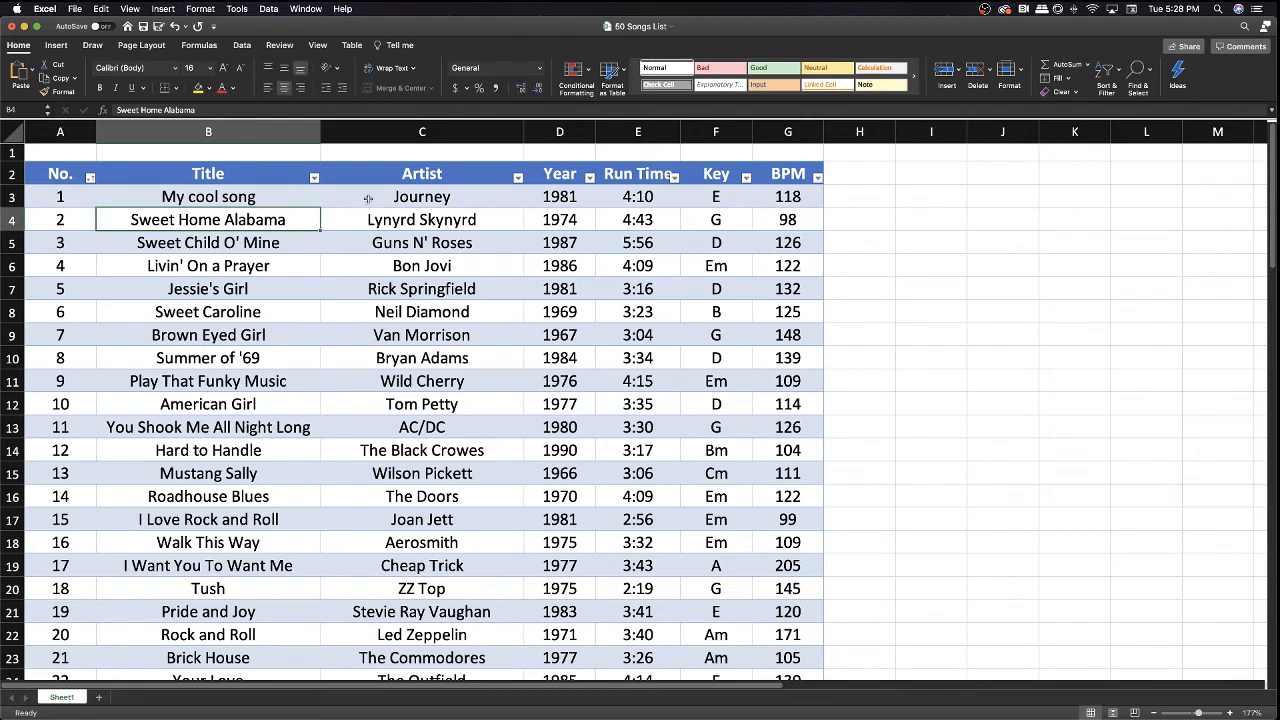
{"action": "mouse_move", "coordinate": [543, 197]}
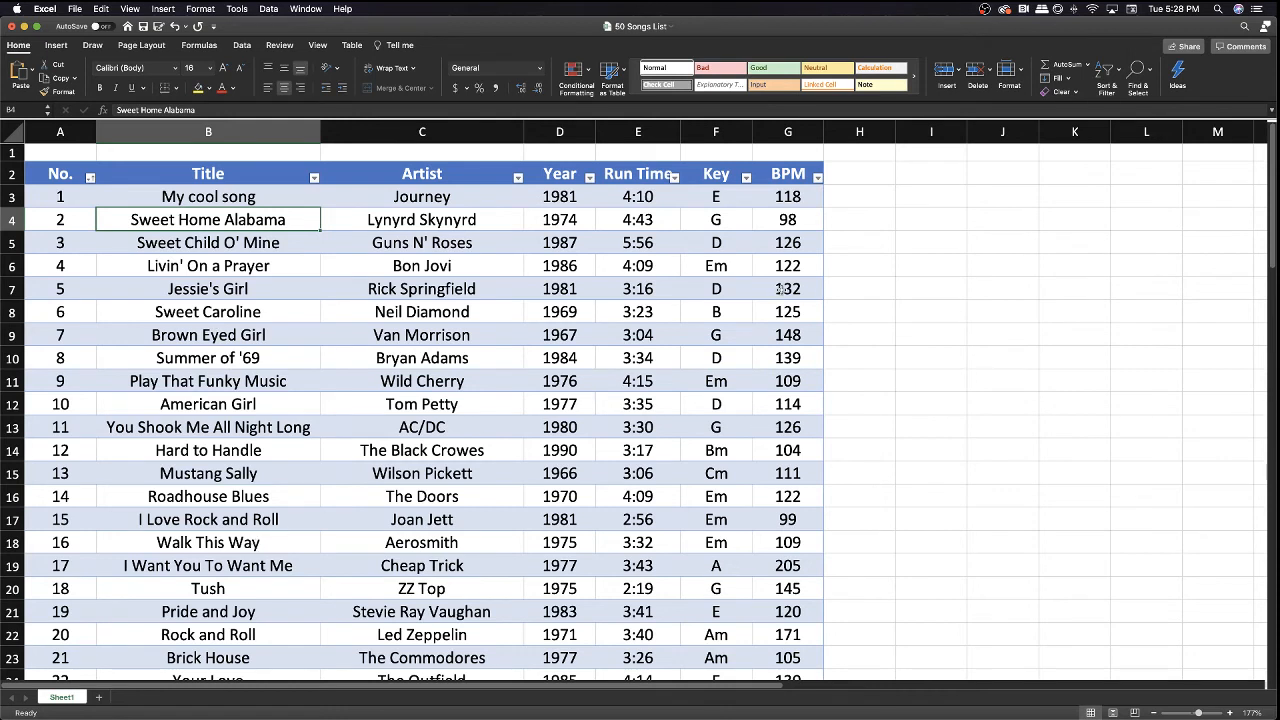
{"action": "mouse_move", "coordinate": [665, 208]}
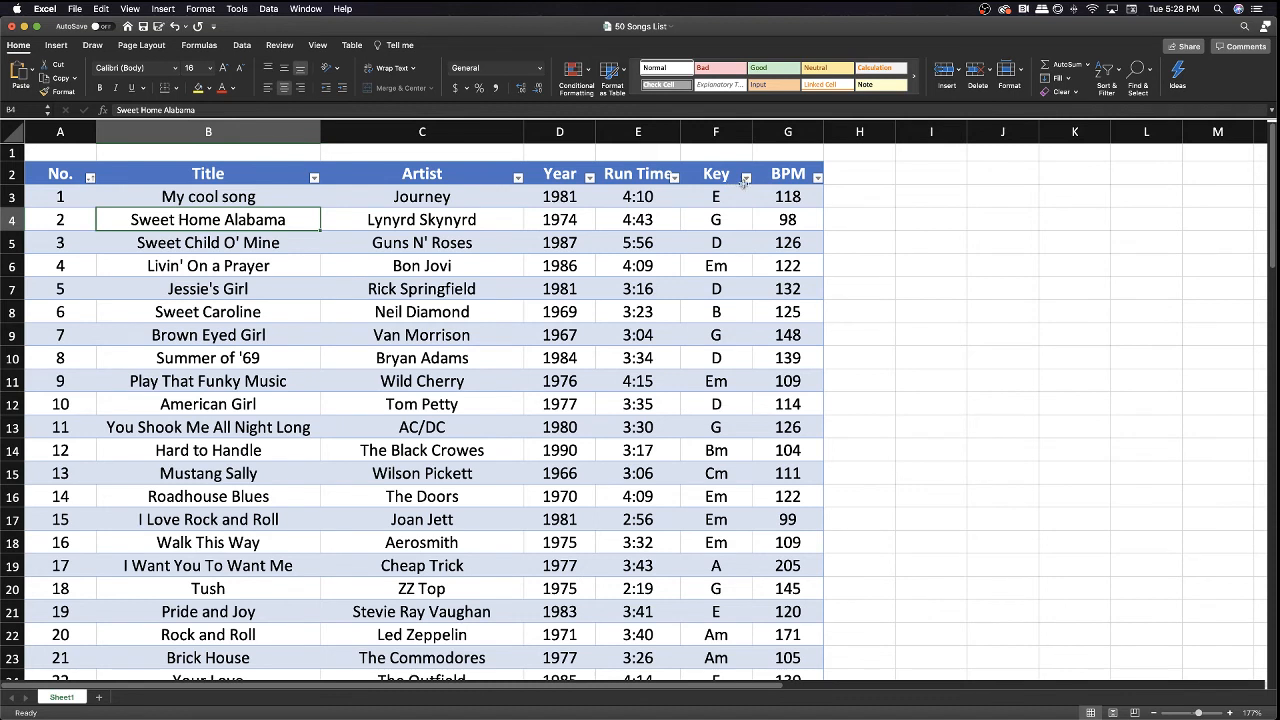
{"action": "mouse_move", "coordinate": [802, 174]}
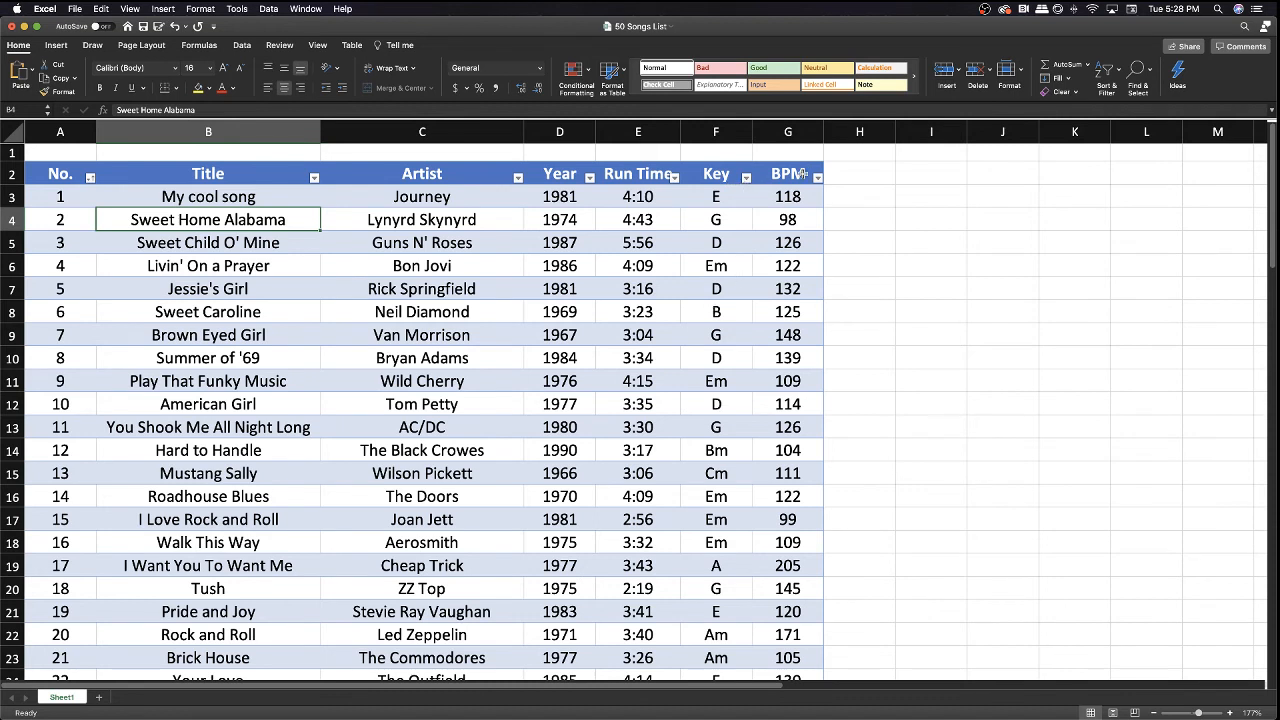
{"action": "mouse_move", "coordinate": [648, 207]}
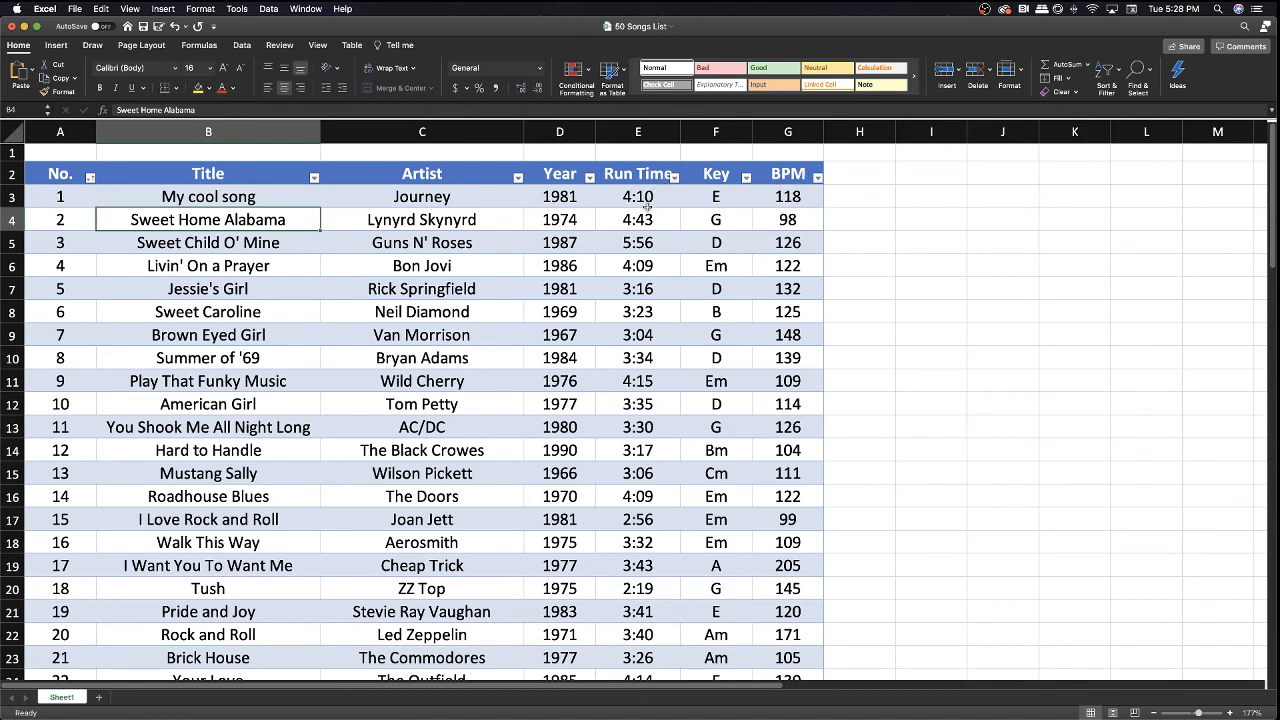